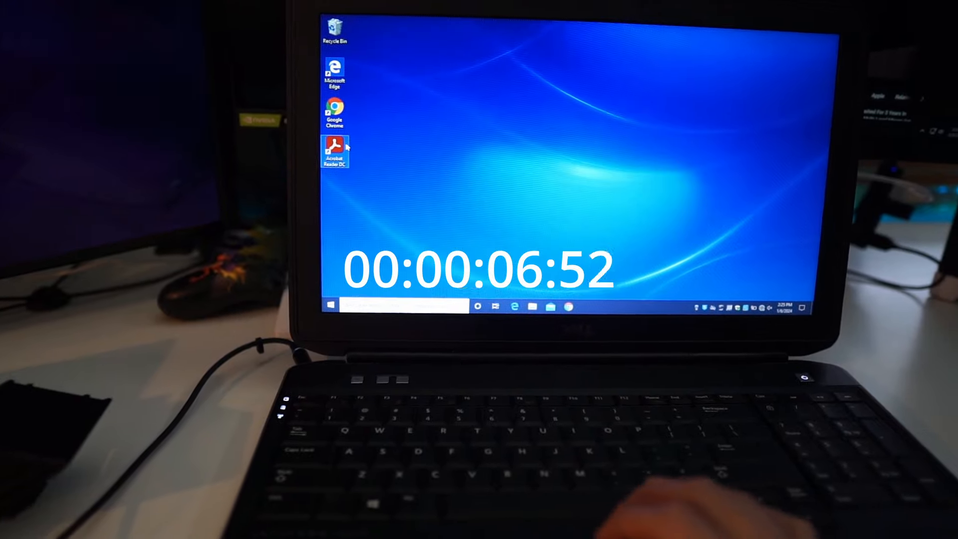
Step: Launch Google Chrome from its desktop shortcut to time its startup
double_click(335, 149)
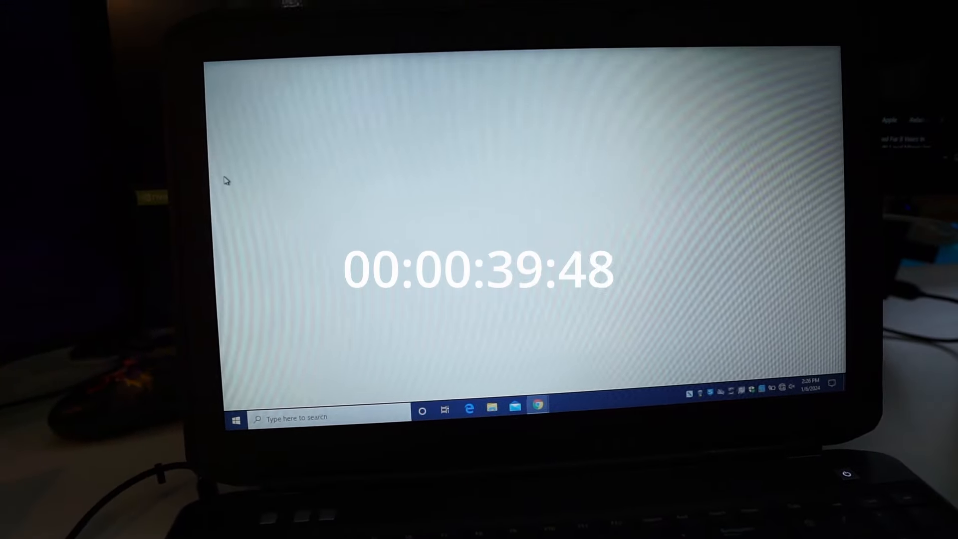
Step: Wait for Chrome's New Tab page with the Google search box to load
click(537, 406)
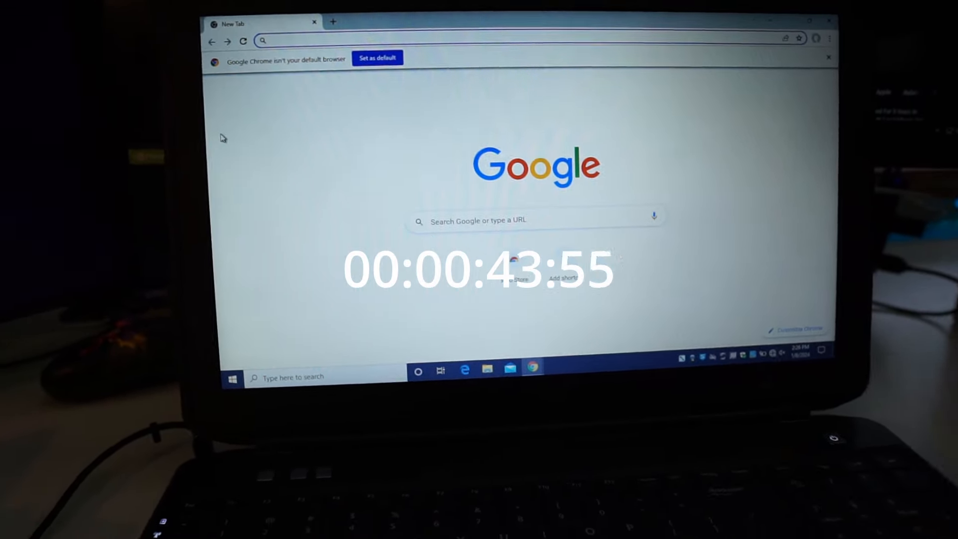